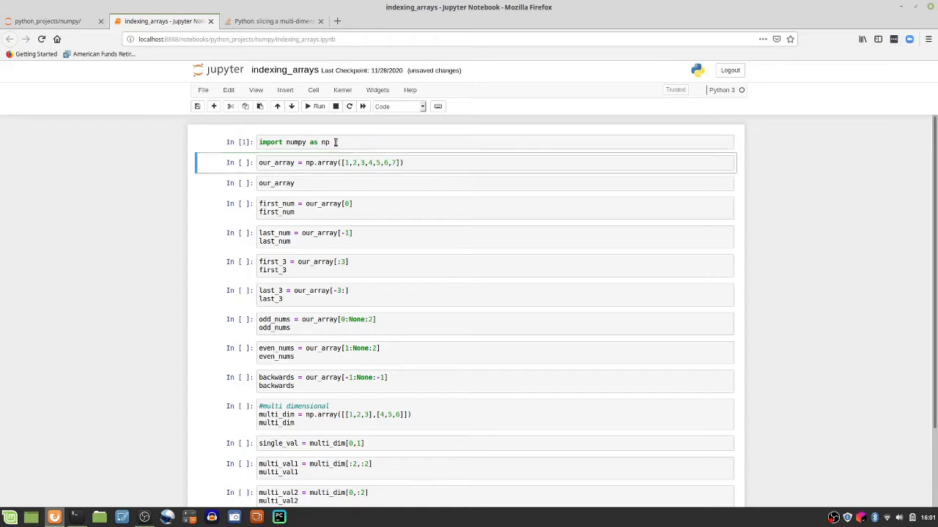
# Run the numpy import, our_array creation, display and first-element cells, returning 1
pyautogui.click(329, 142)
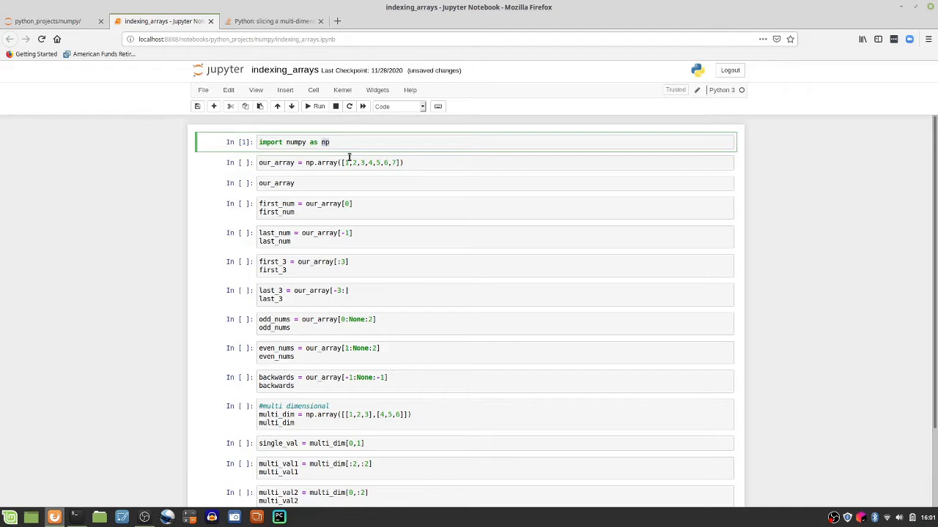
pyautogui.moveTo(313, 164)
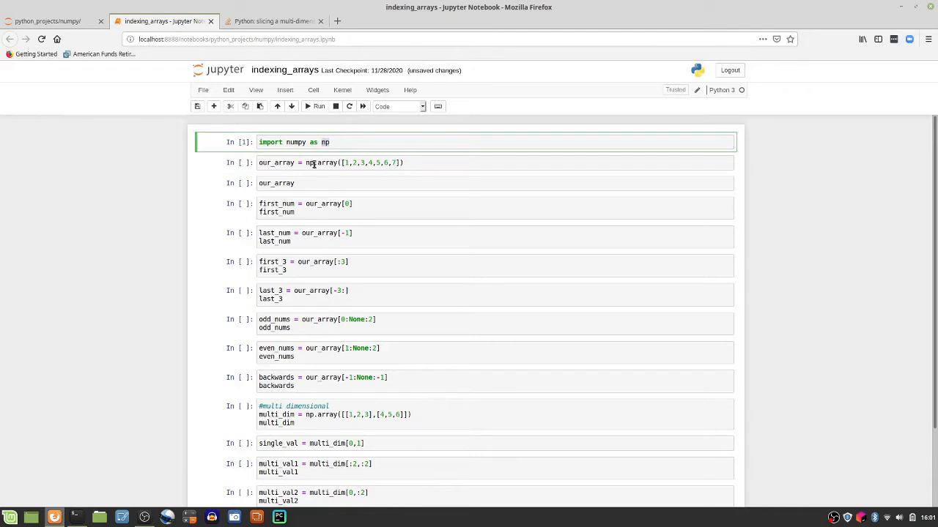
pyautogui.click(322, 162)
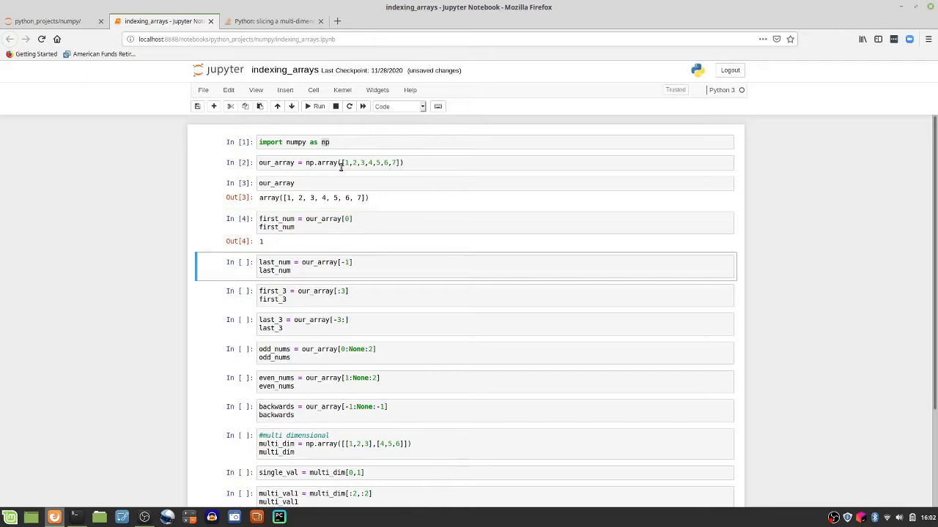
# Run last_num returning 7 and first_3 returning array([1, 2, 3])
pyautogui.click(344, 163)
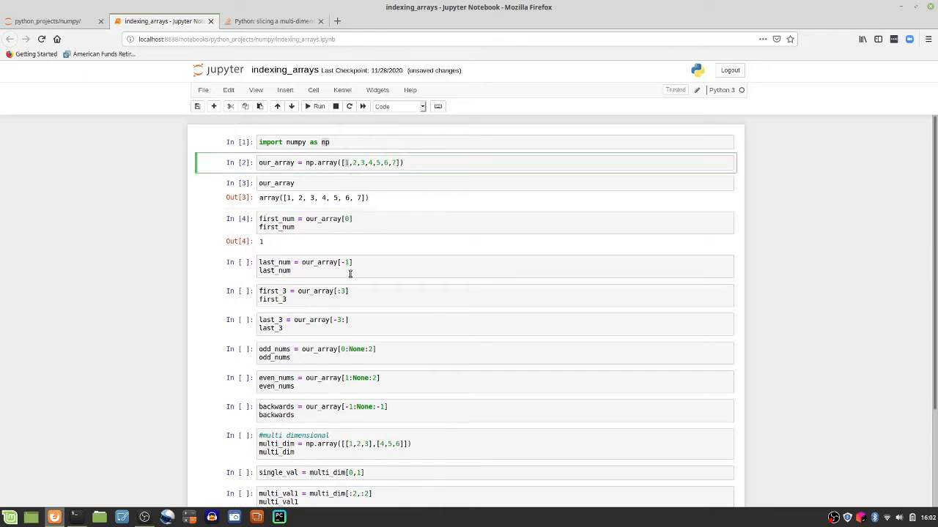
pyautogui.click(350, 266)
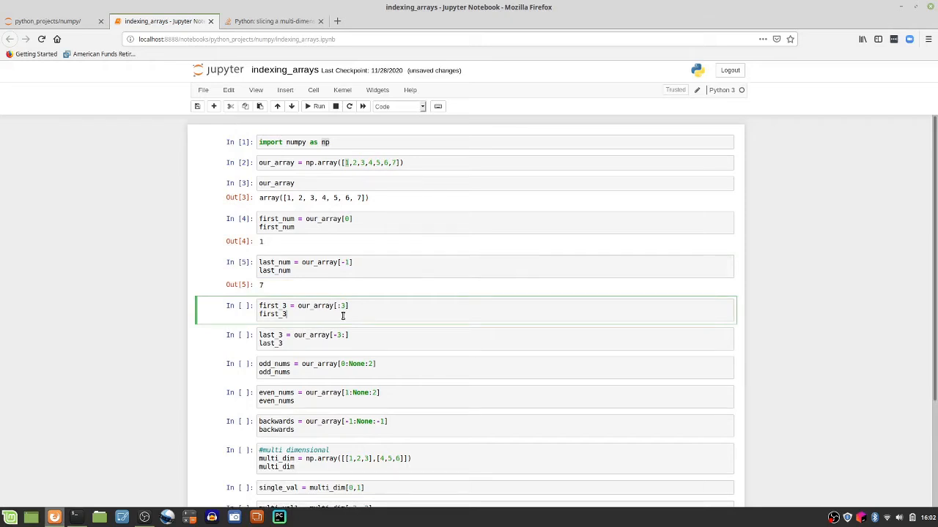
pyautogui.moveTo(333, 309)
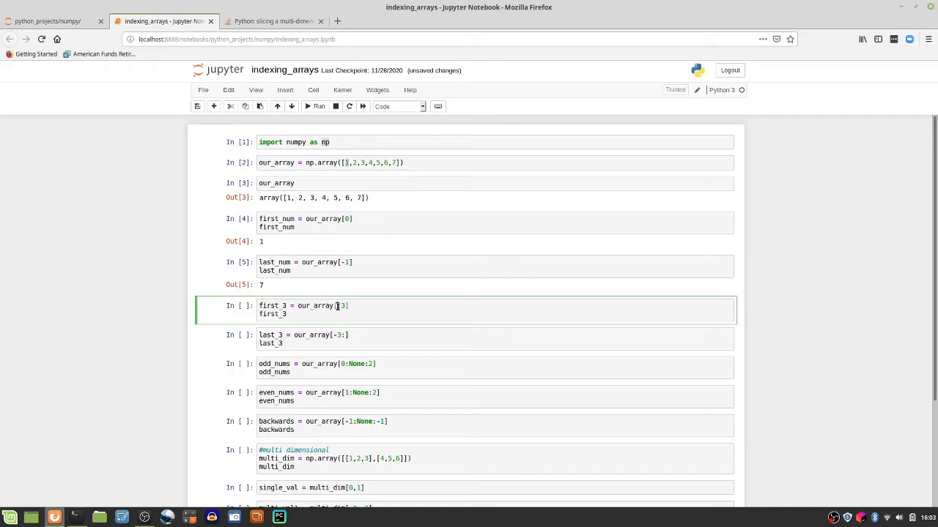
pyautogui.click(341, 305)
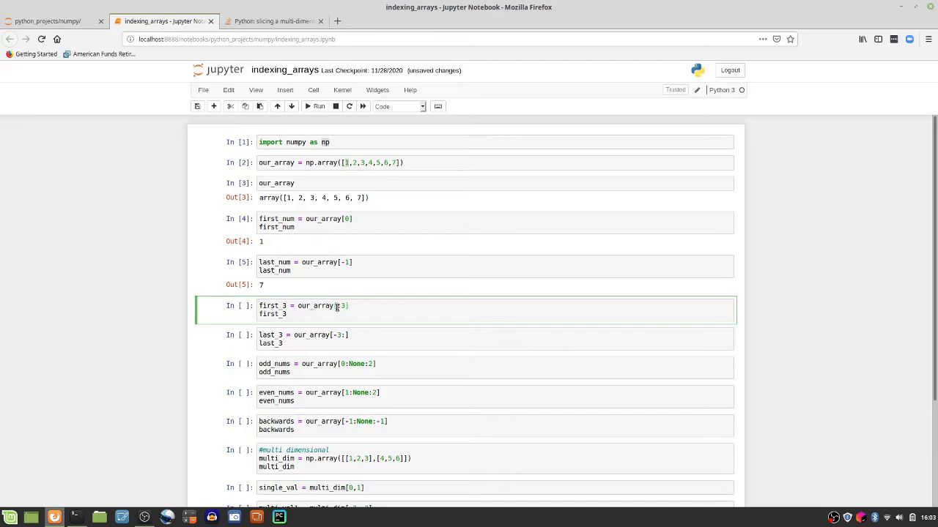
pyautogui.click(339, 305)
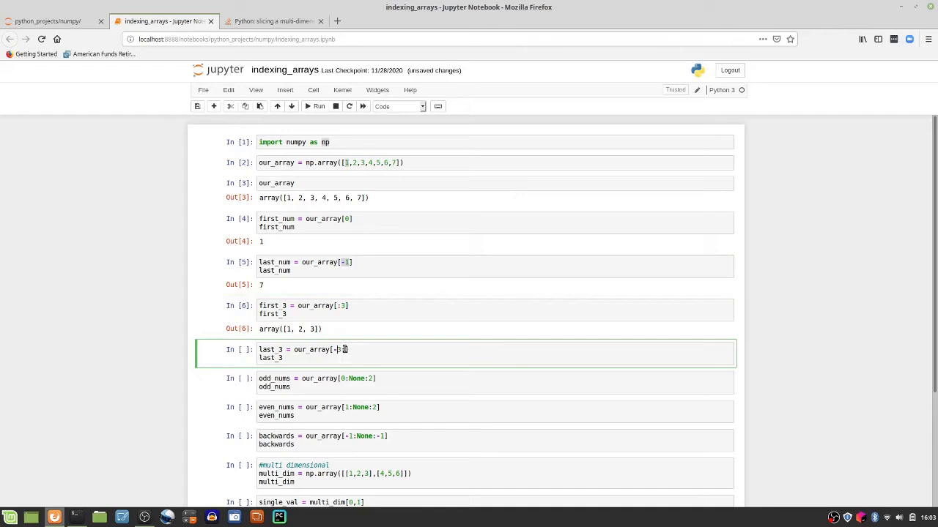
# Run the last_3 cell, returning array([5, 6, 7])
pyautogui.write(':')
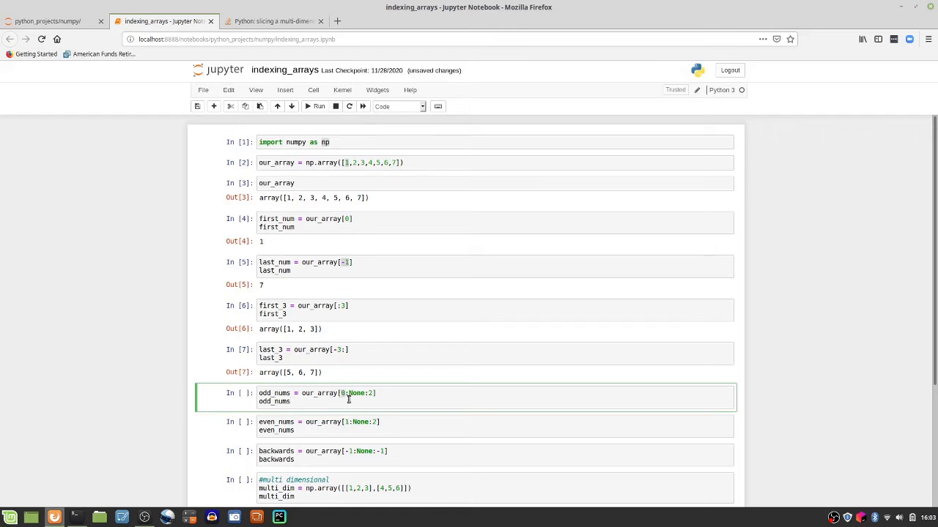
pyautogui.moveTo(364, 394)
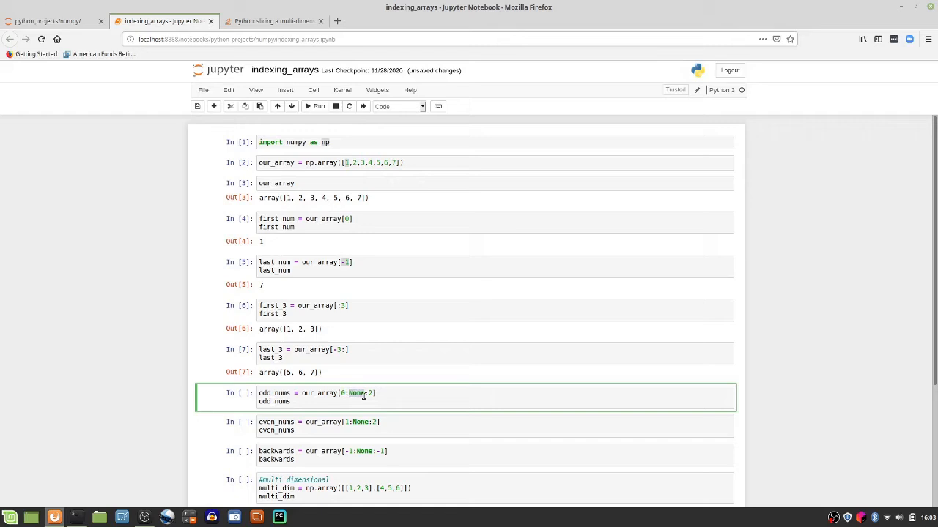
pyautogui.moveTo(361, 402)
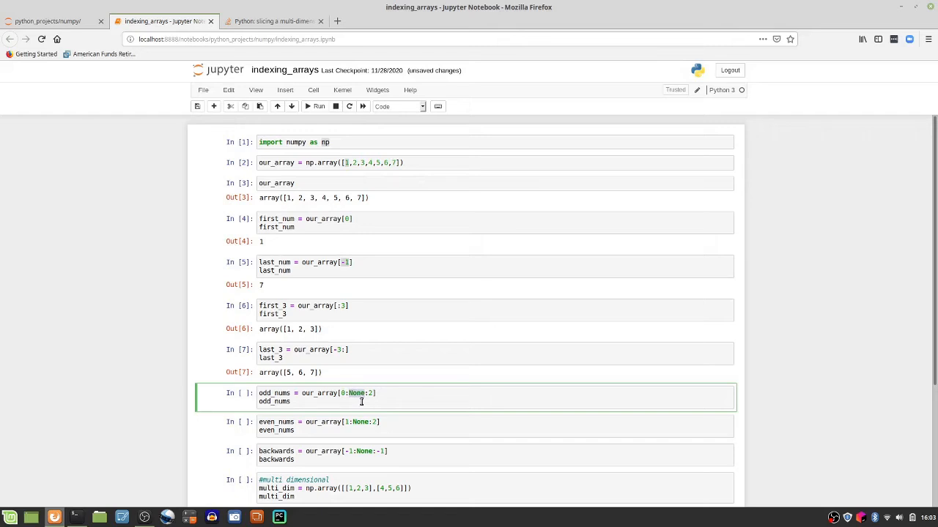
pyautogui.moveTo(397, 399)
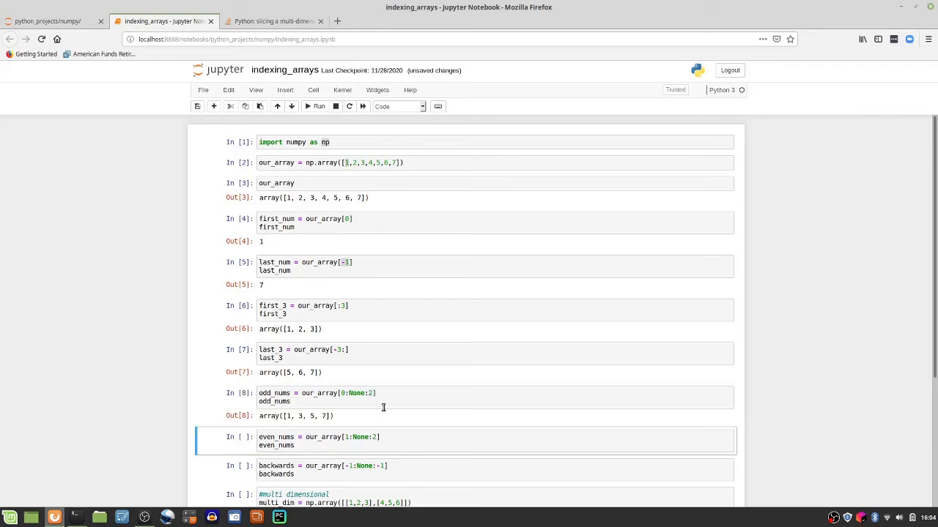
# Change the odd_nums slice to our_array[0::2] and rerun, giving array([1, 3, 5, 7])
pyautogui.click(366, 398)
pyautogui.write('-1')
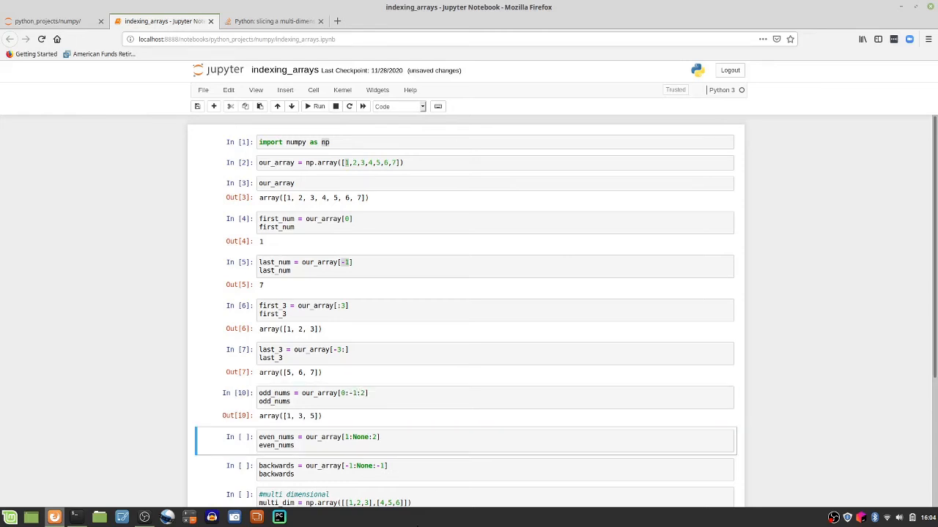
pyautogui.moveTo(336, 412)
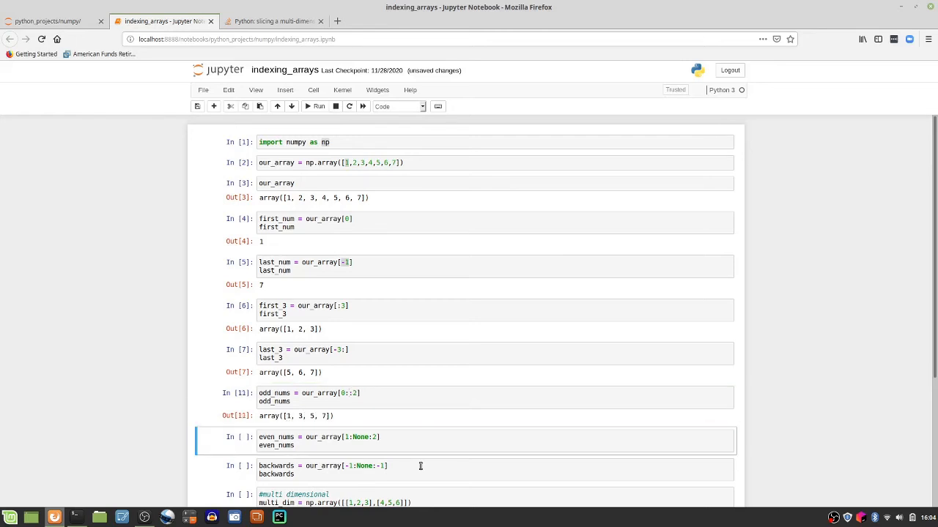
pyautogui.moveTo(361, 383)
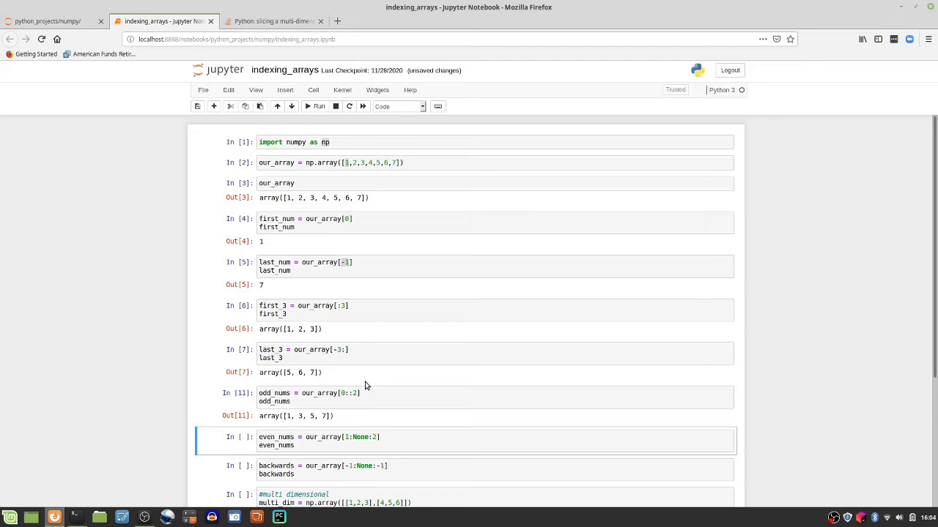
pyautogui.moveTo(410, 448)
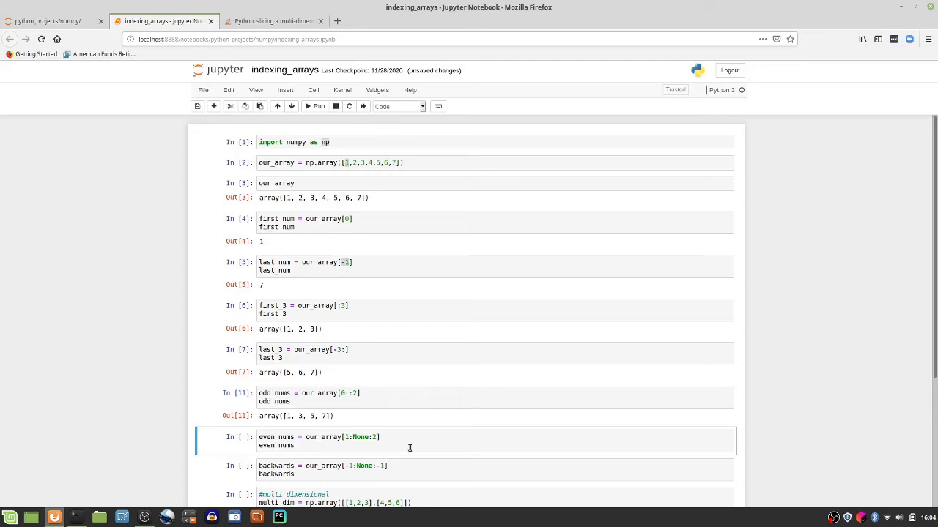
pyautogui.scroll(-3)
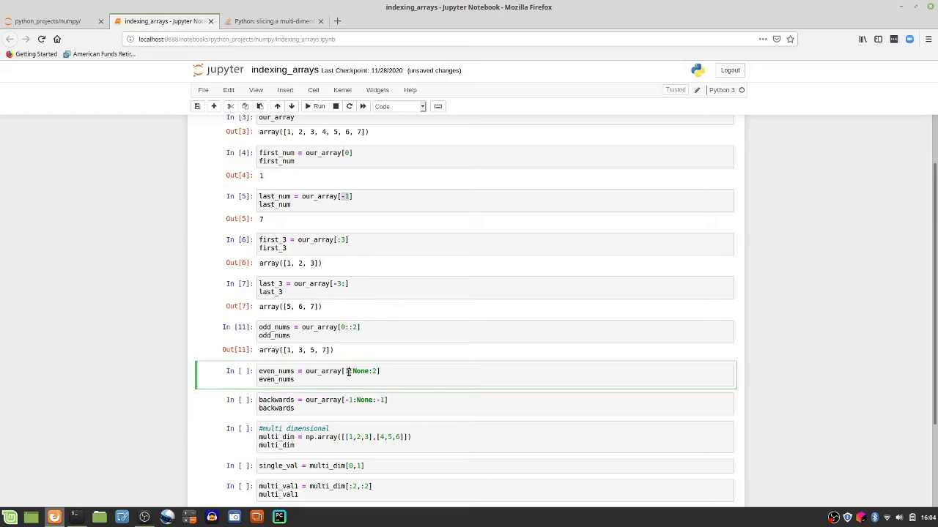
# Run even_nums (array([2, 4, 6])) and backwards with slice [-1:None:-1], reversing the array
pyautogui.write('1')
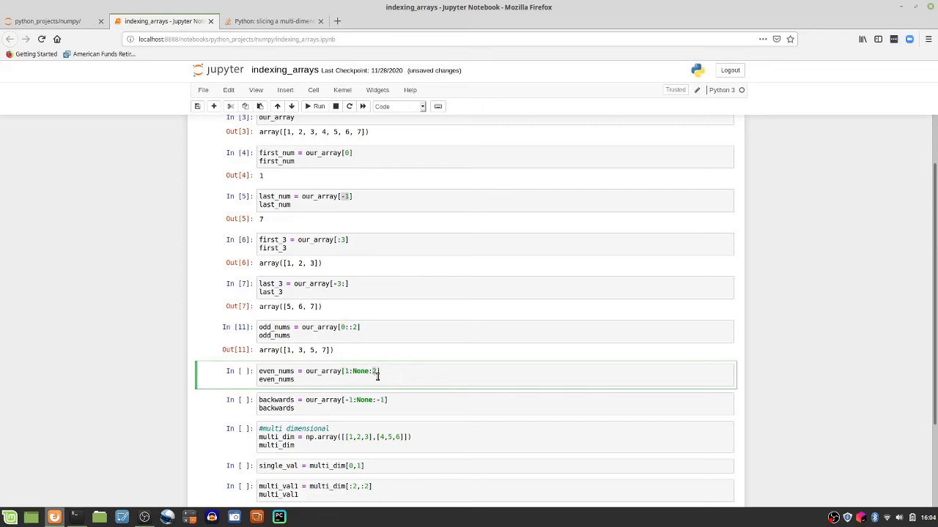
pyautogui.click(318, 106)
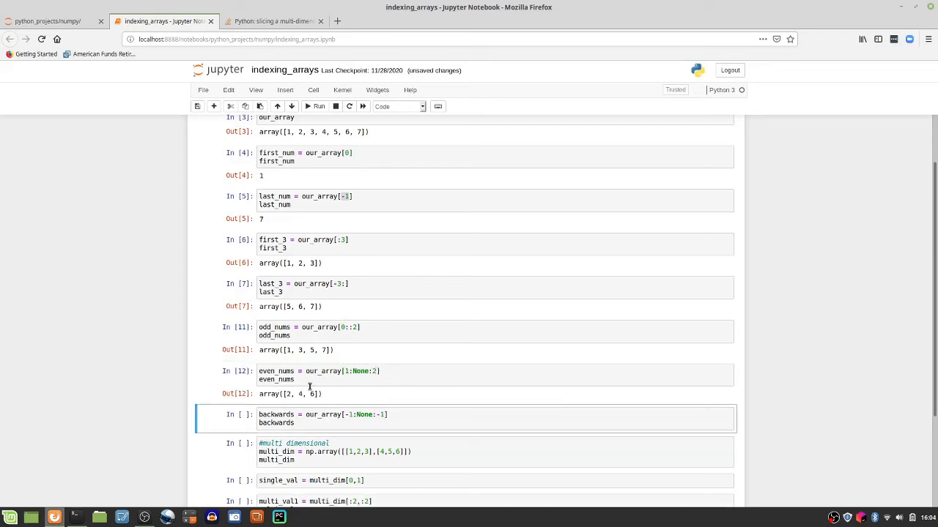
pyautogui.moveTo(300, 136)
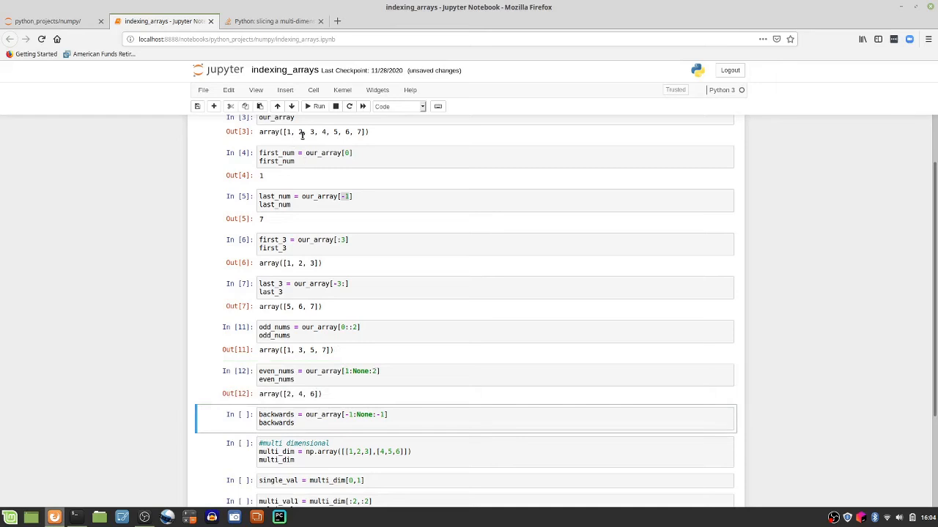
pyautogui.moveTo(442, 420)
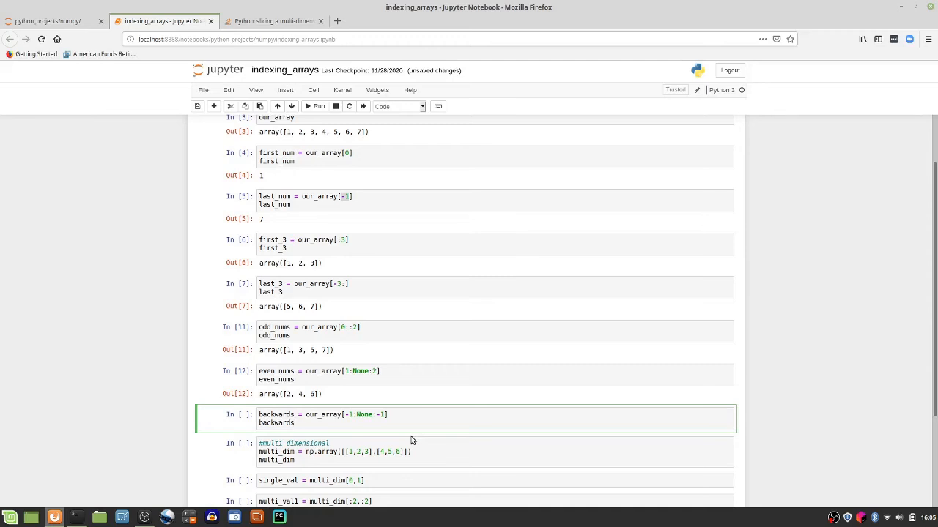
pyautogui.moveTo(367, 440)
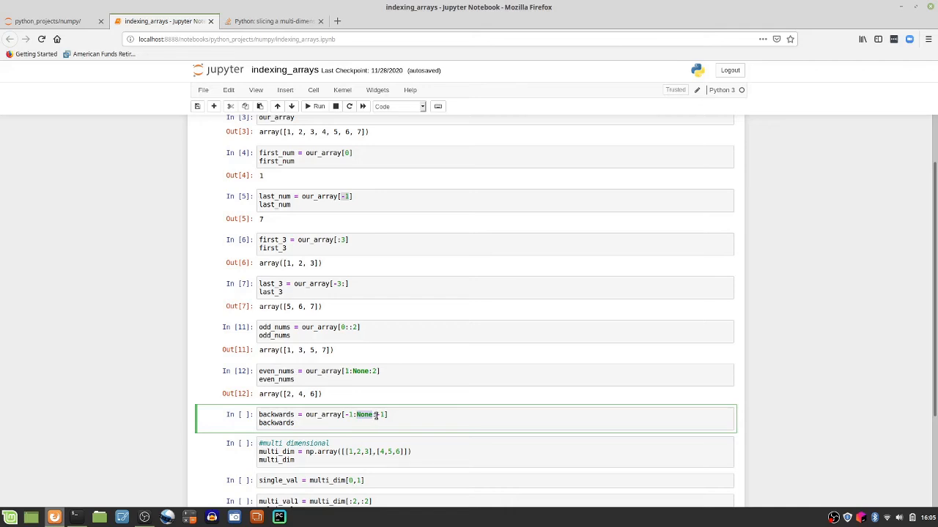
pyautogui.write('-')
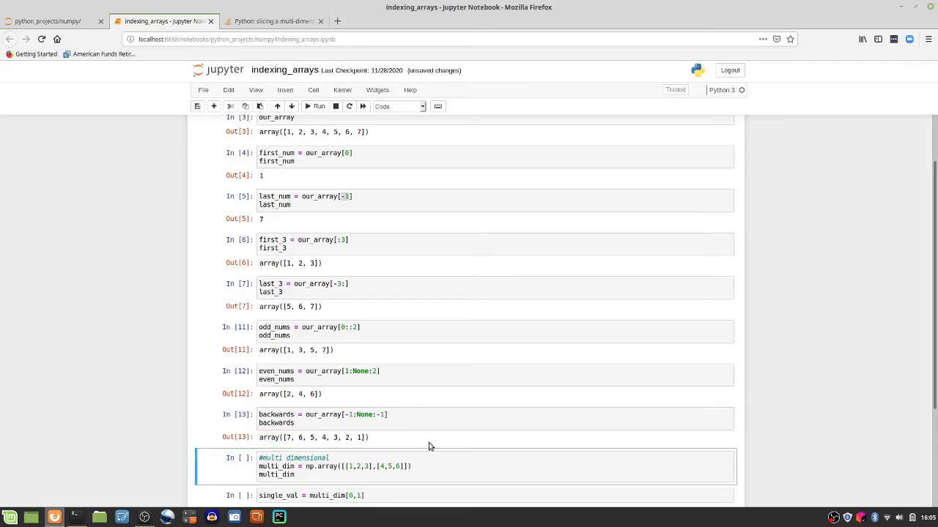
# Run multi_dim [[1, 2, 3], [4, 5, 6]] and fix single_val multi_dim[0,1] to print 2
pyautogui.scroll(-3)
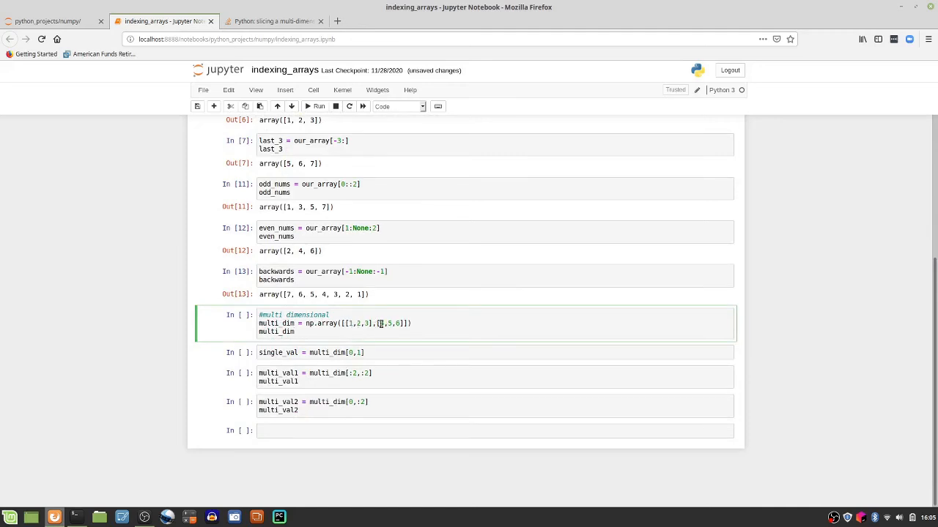
pyautogui.click(318, 106)
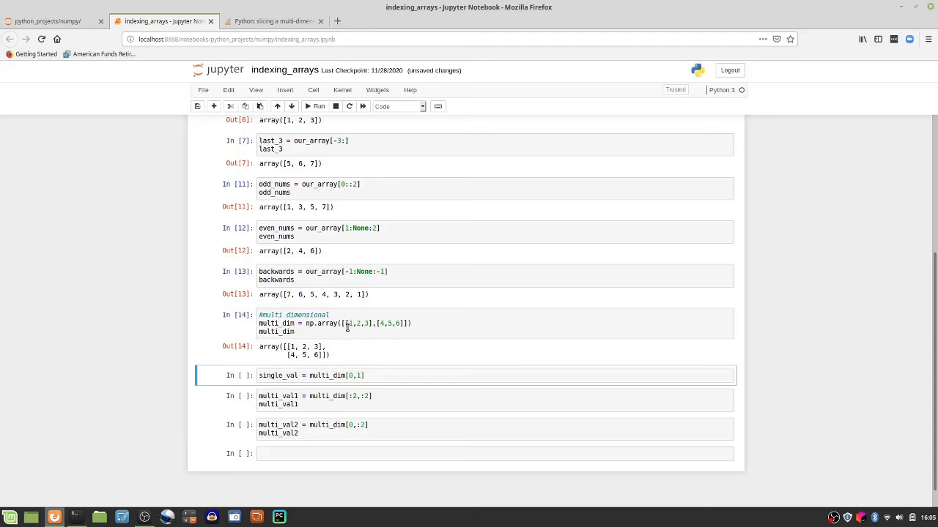
pyautogui.moveTo(411, 316)
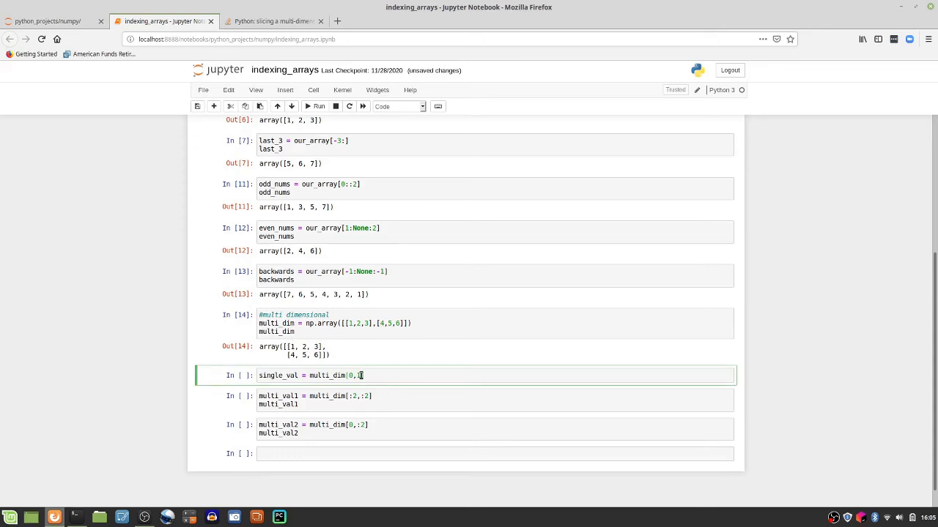
pyautogui.press('shift+Return')
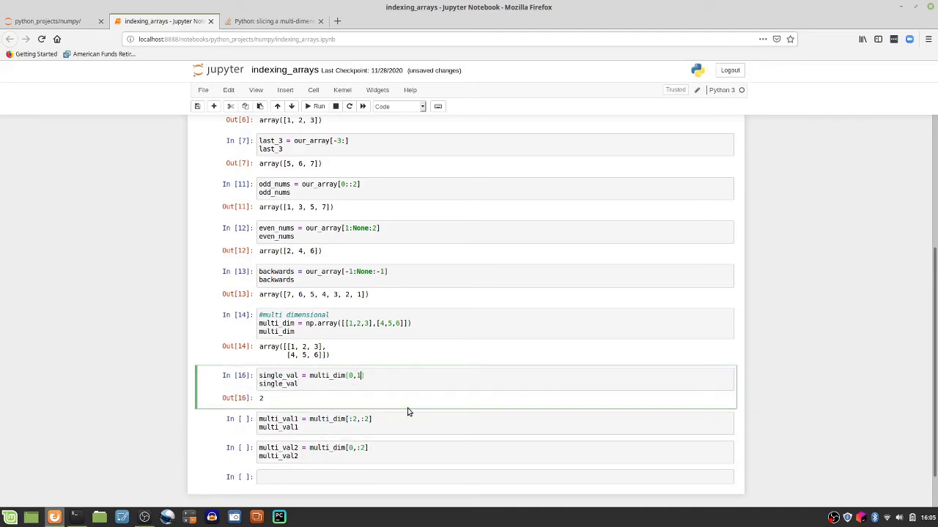
pyautogui.click(318, 106)
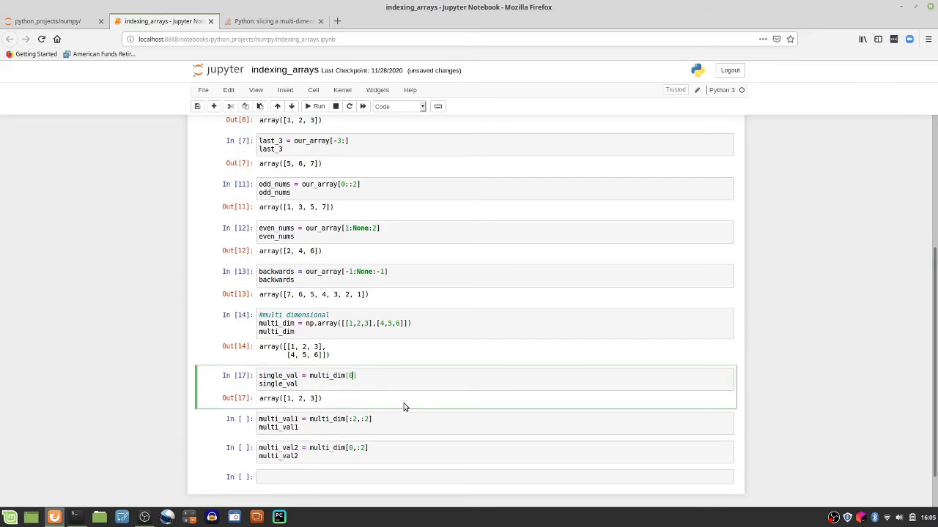
pyautogui.write(',1')
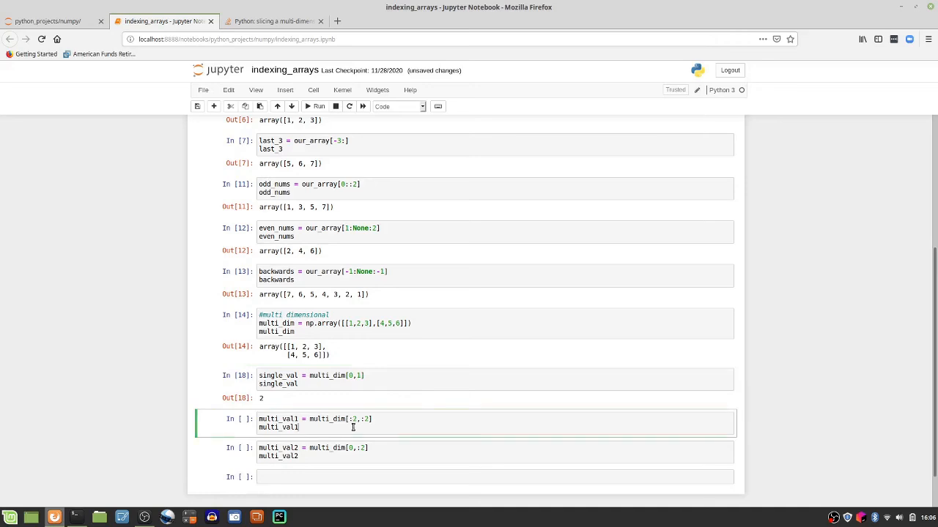
pyautogui.moveTo(329, 425)
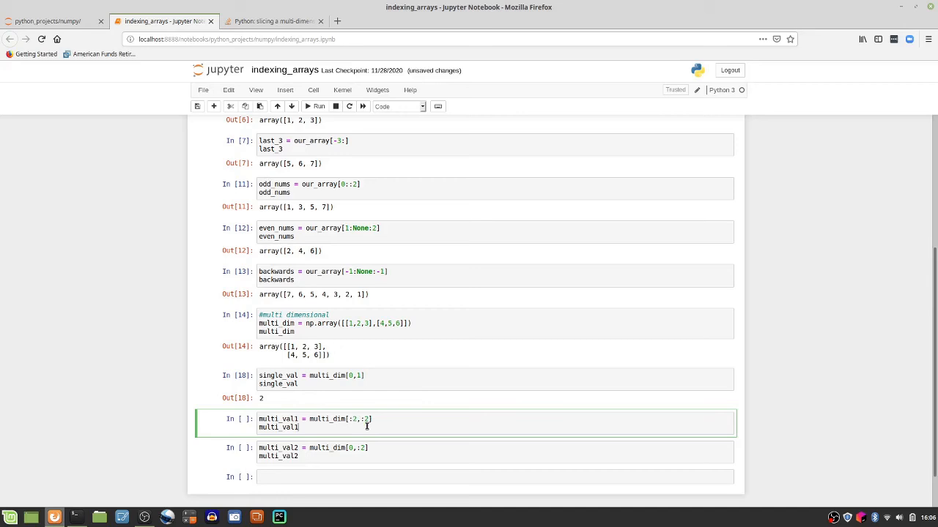
# Edit and run multi_val1 multi_dim[:2,:2], then run multi_val2 multi_dim[0,:2]
pyautogui.click(318, 107)
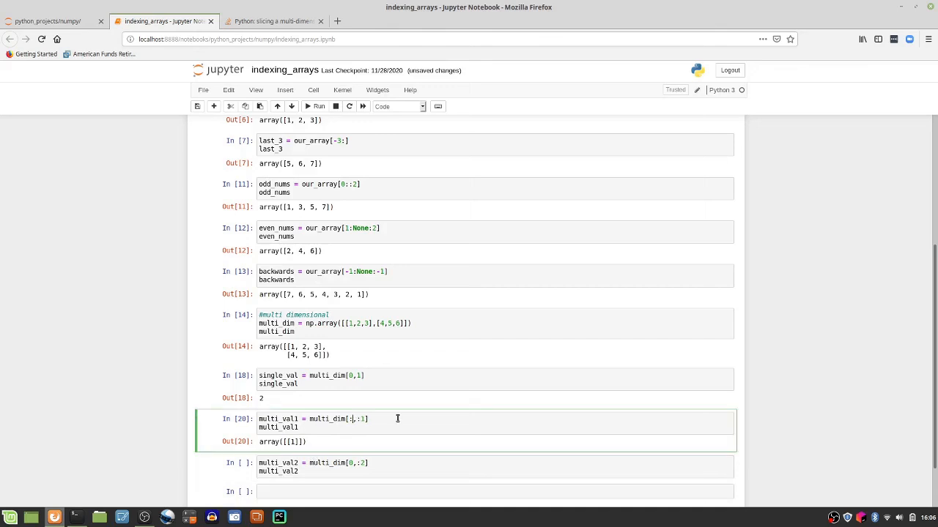
pyautogui.write(':3,:3]')
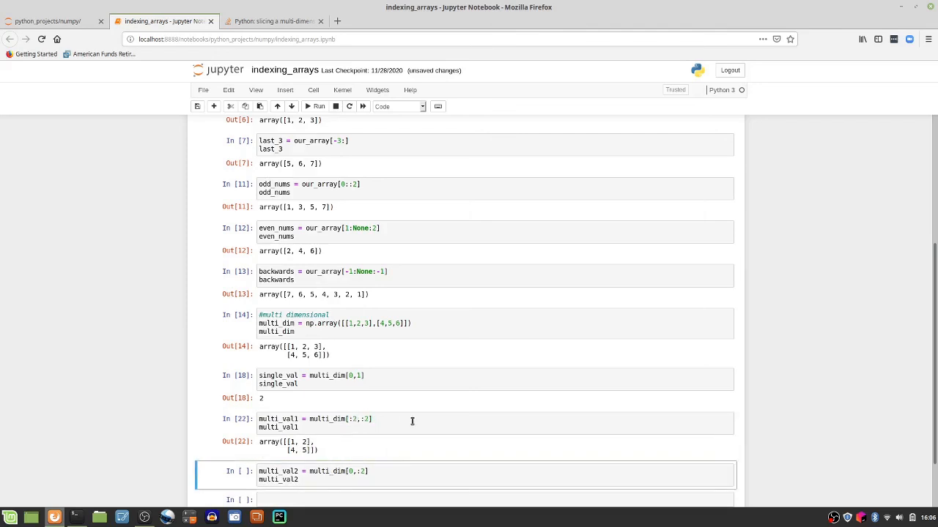
pyautogui.scroll(-3)
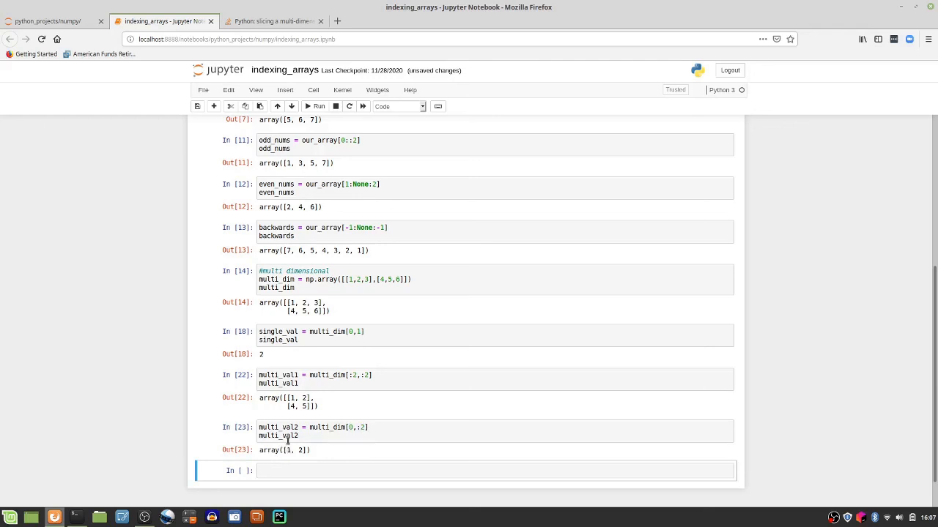
pyautogui.moveTo(311, 460)
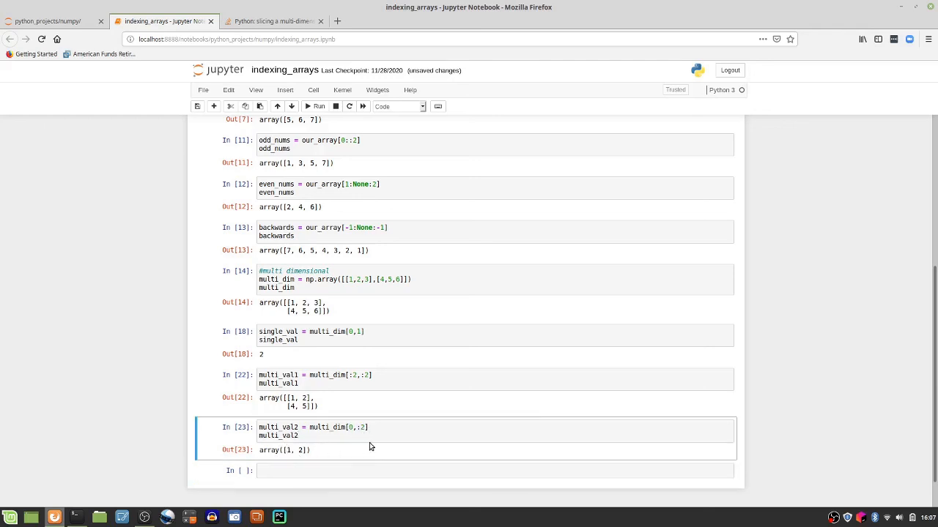
pyautogui.scroll(3)
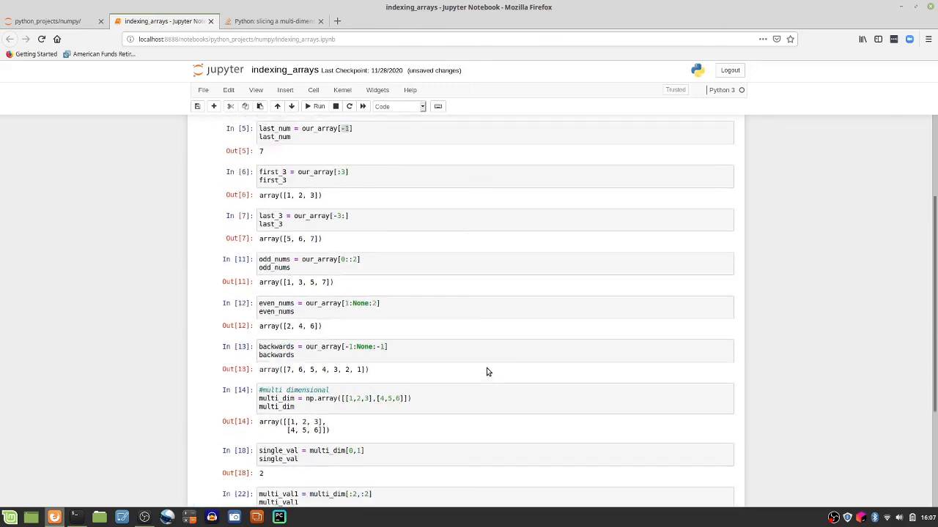
pyautogui.scroll(3)
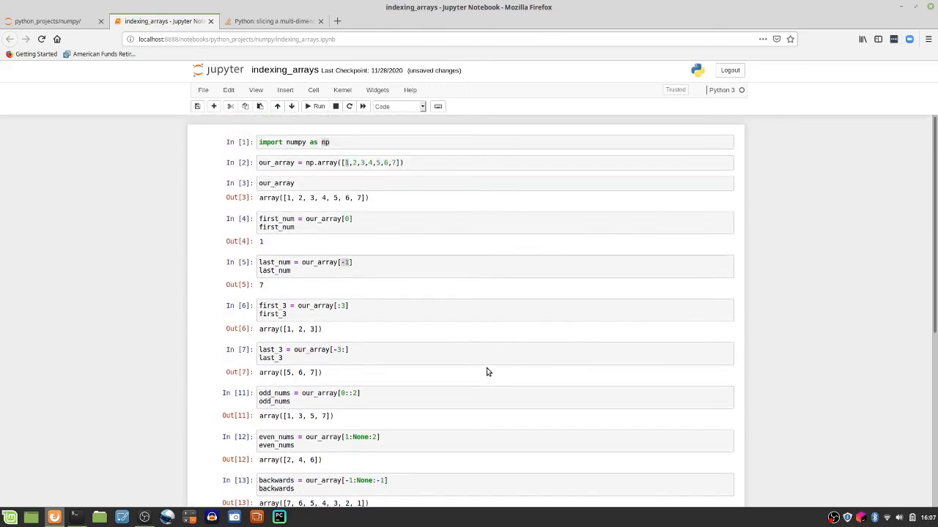